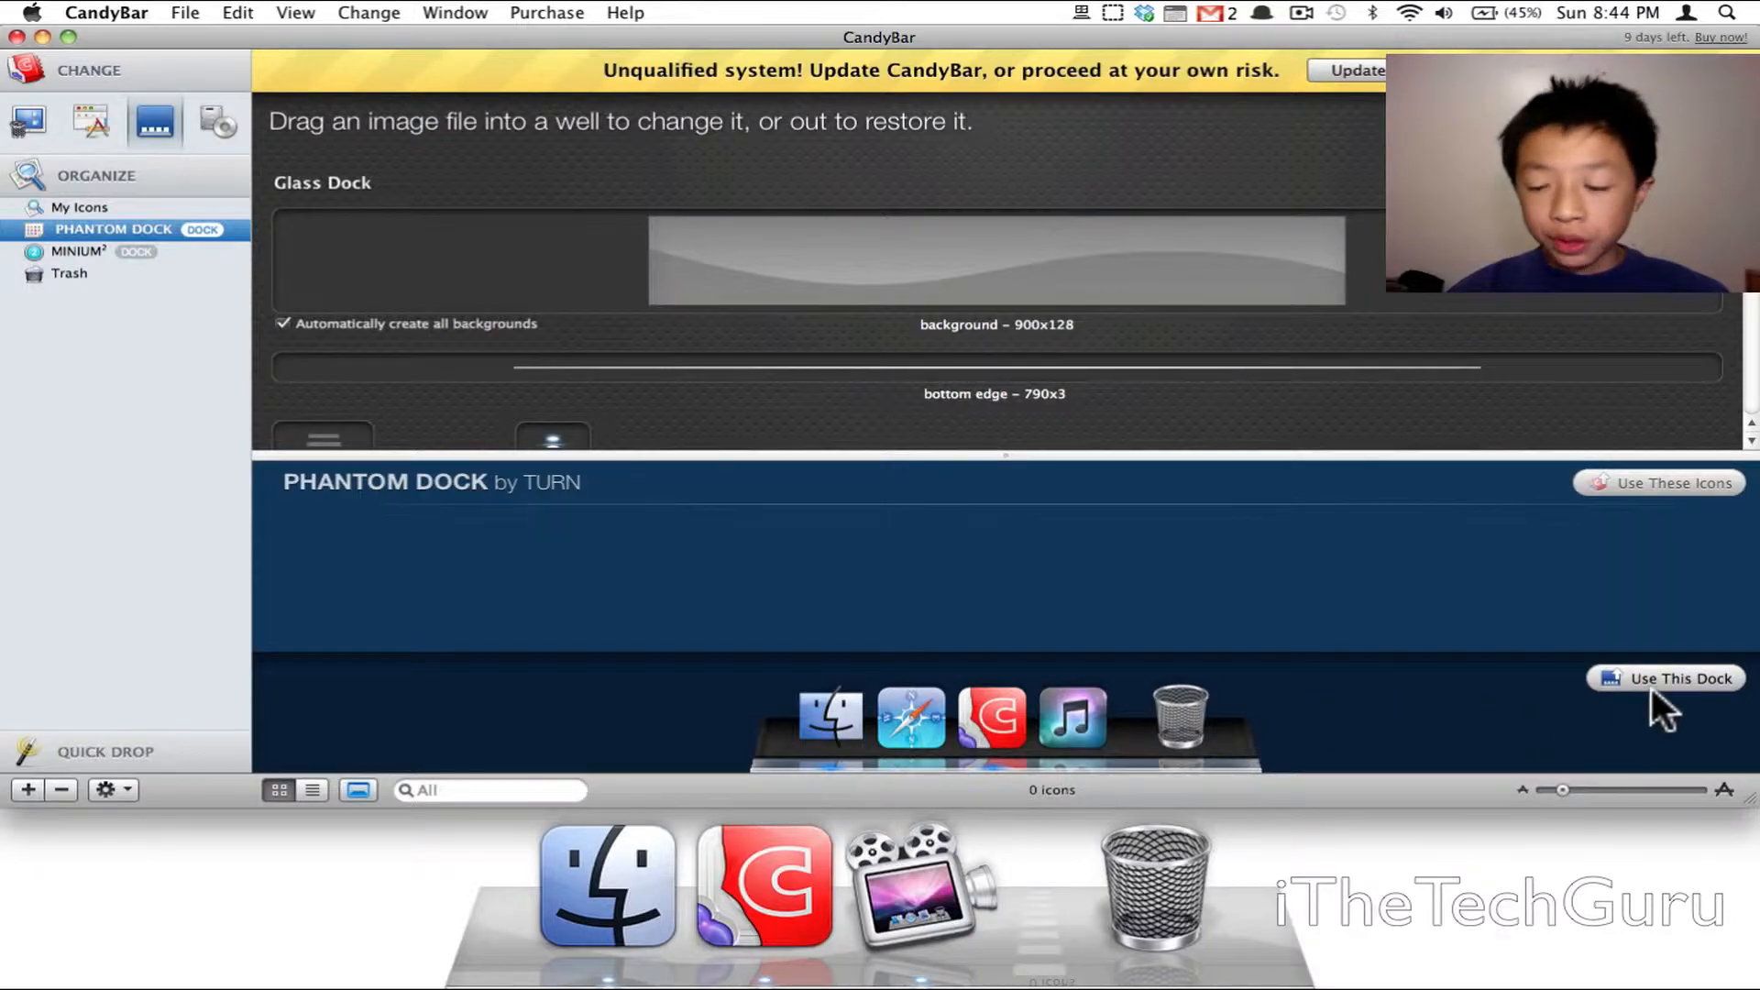
# - Apply the Phantom Dock theme from the sidebar via Use This Dock, darkening the Dock
pyautogui.click(1666, 679)
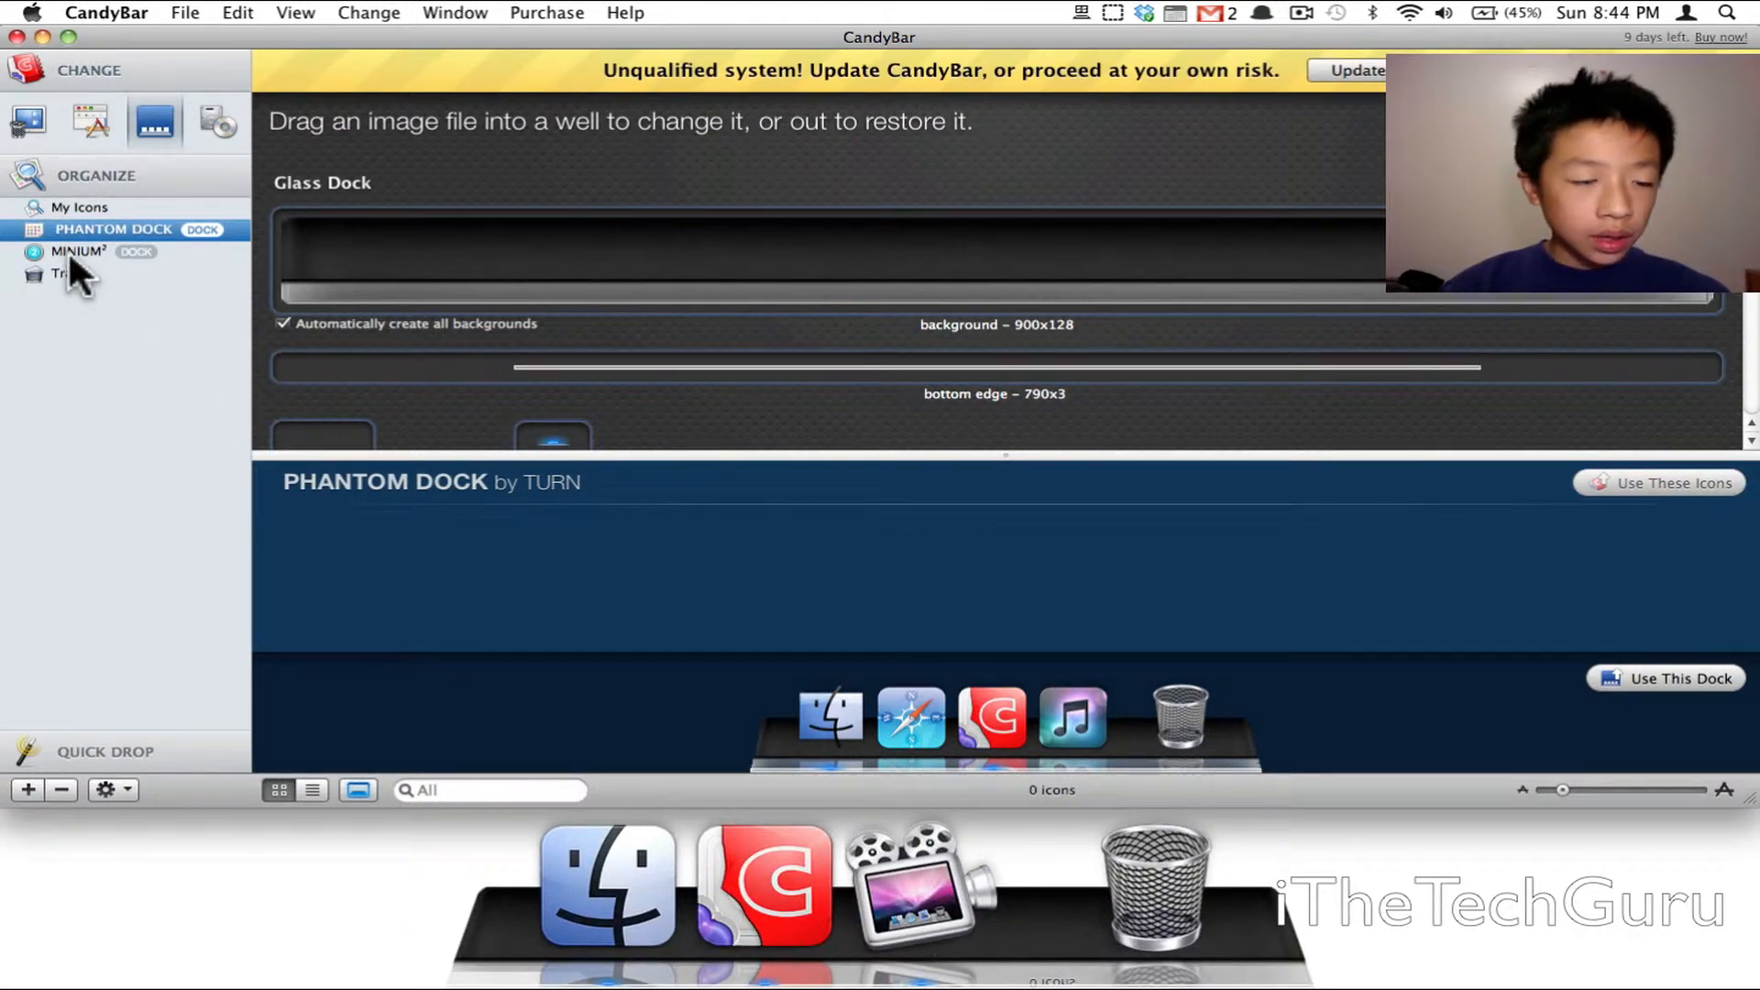
pyautogui.moveTo(134, 337)
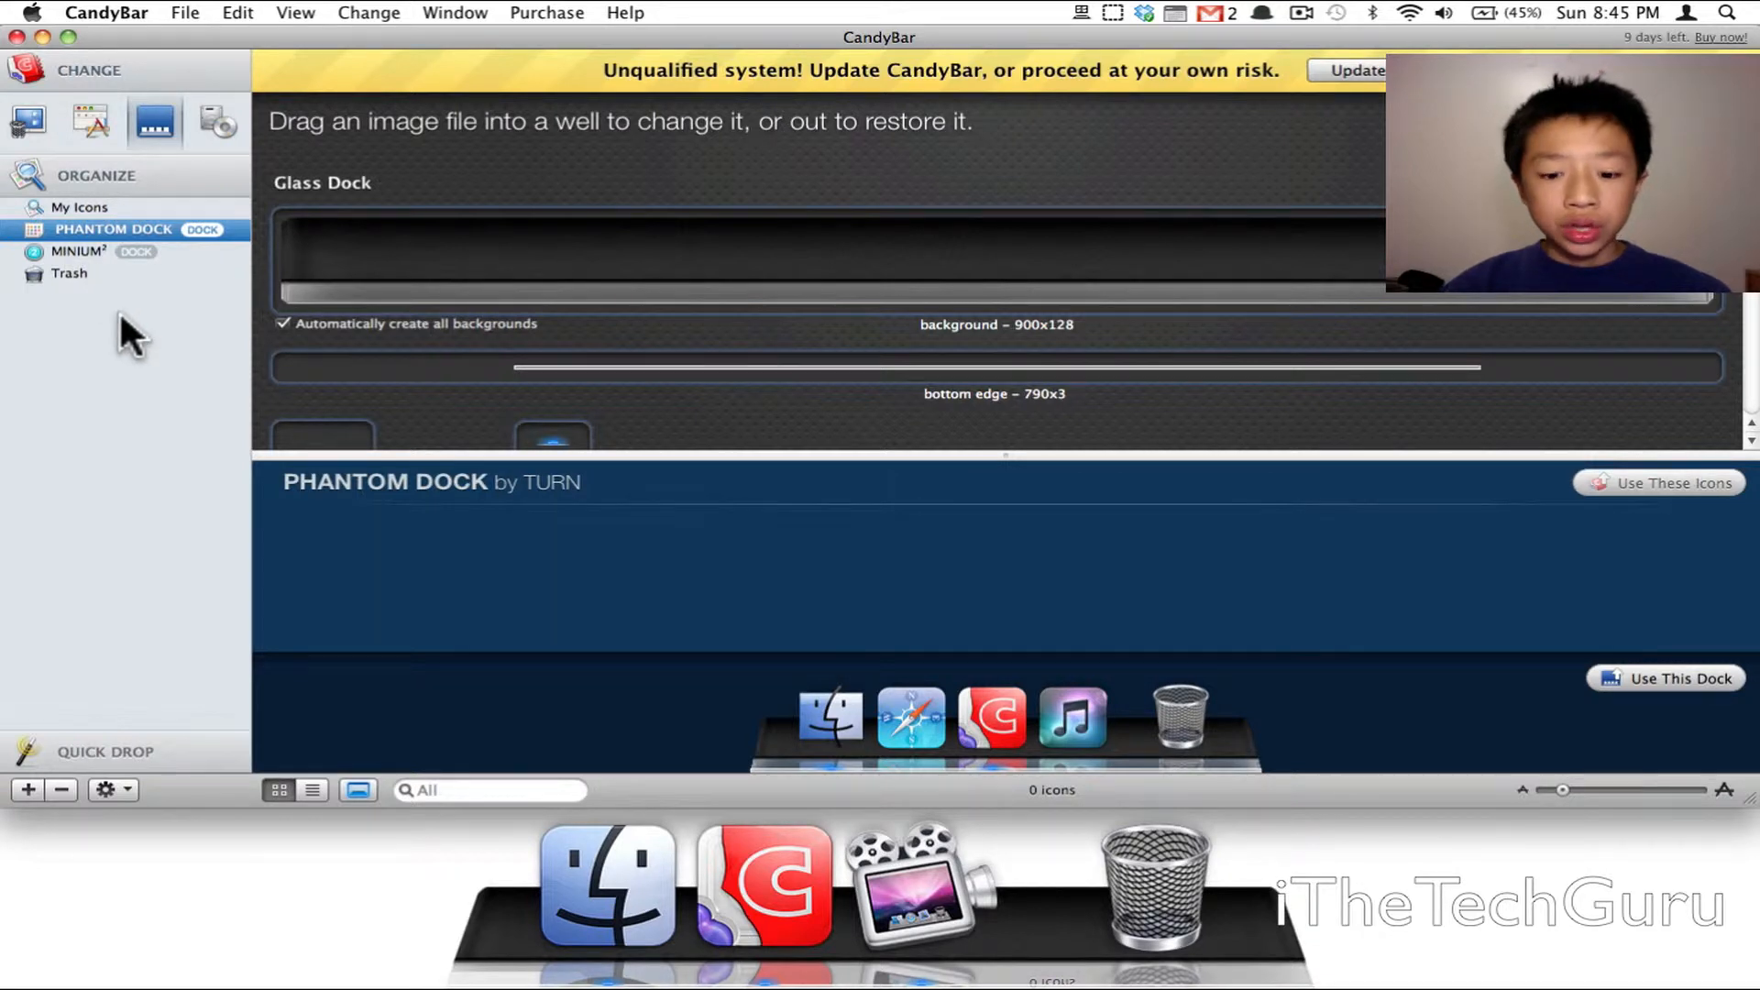